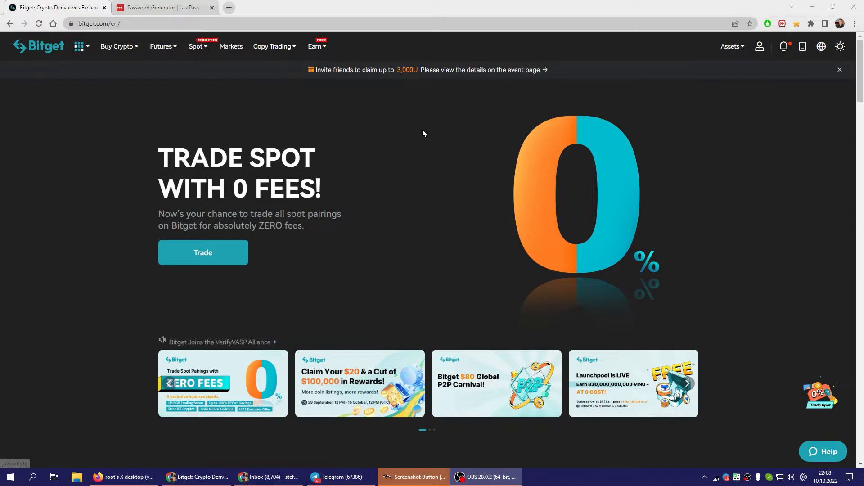
- From the account menu reach API Management, start a new API key and note it 'For the trading bot'
{"action": "left_click", "coordinate": [760, 46]}
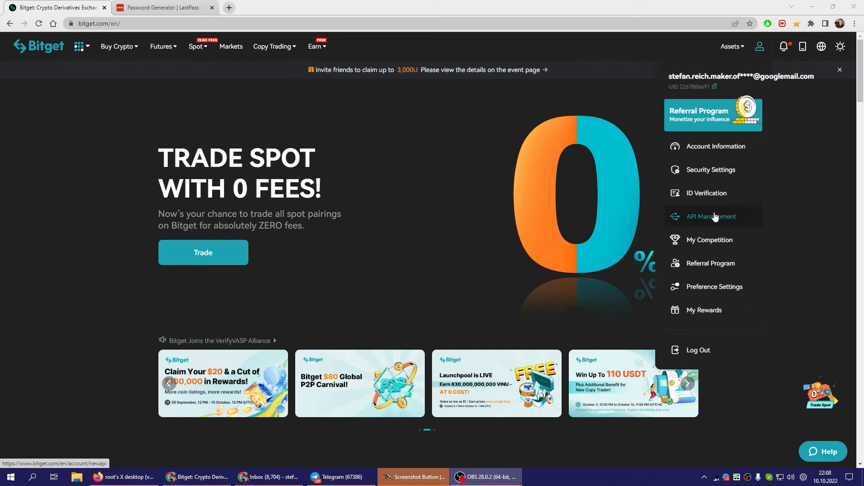
{"action": "left_click", "coordinate": [711, 216]}
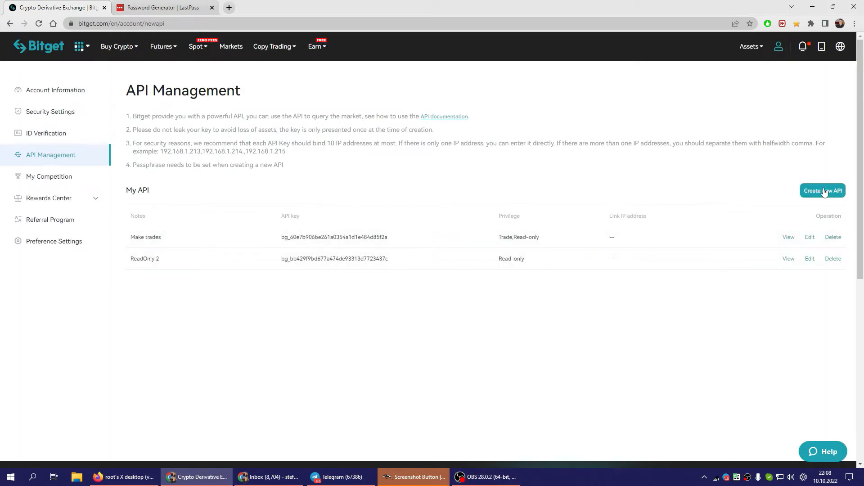
{"action": "left_click", "coordinate": [822, 189]}
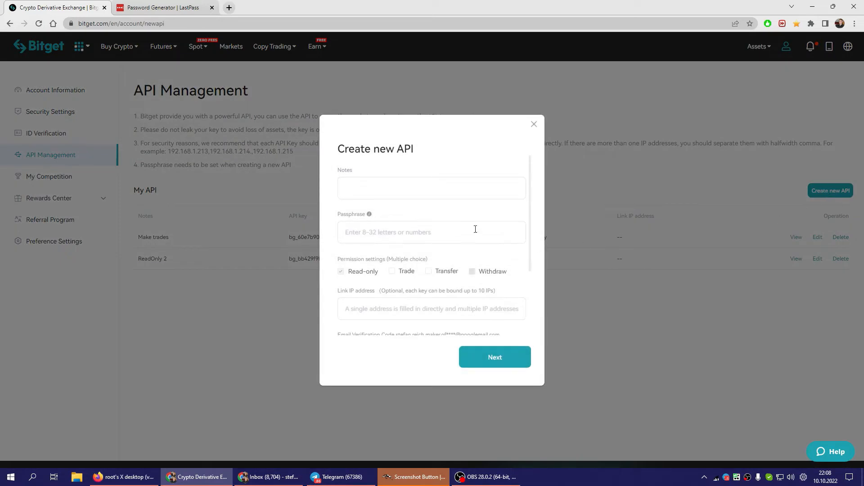
{"action": "type", "text": "For the"}
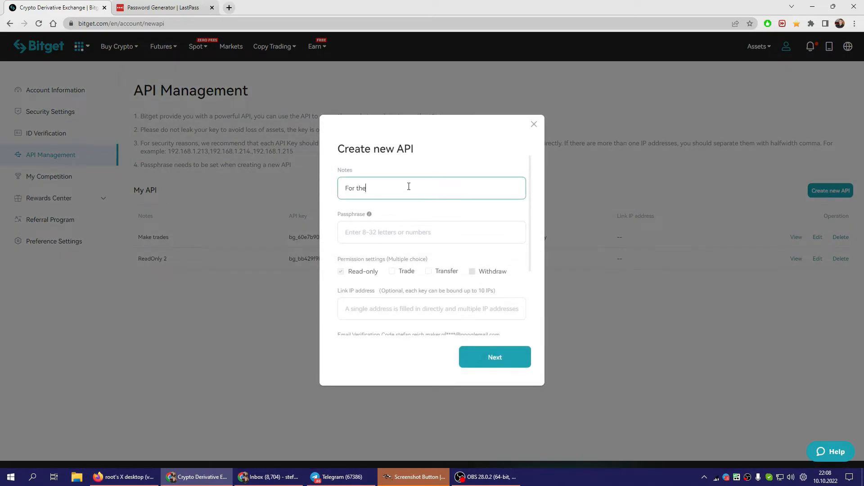
{"action": "type", "text": "trading bot"}
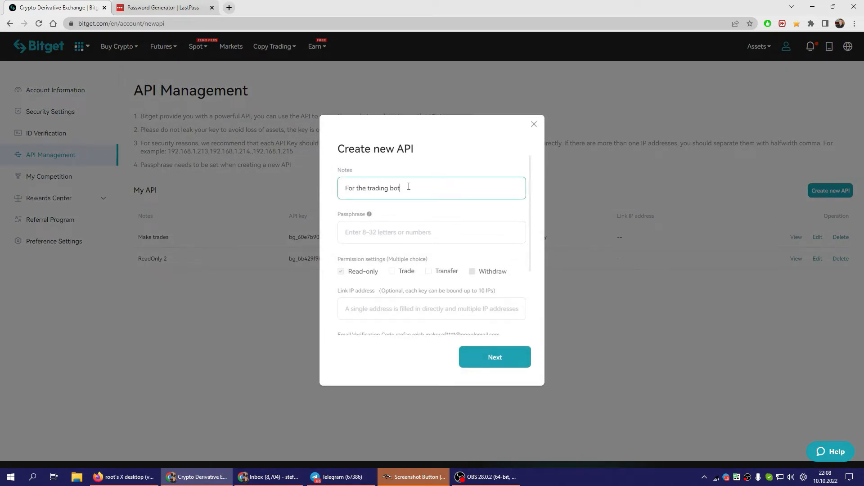
{"action": "left_click", "coordinate": [163, 7]}
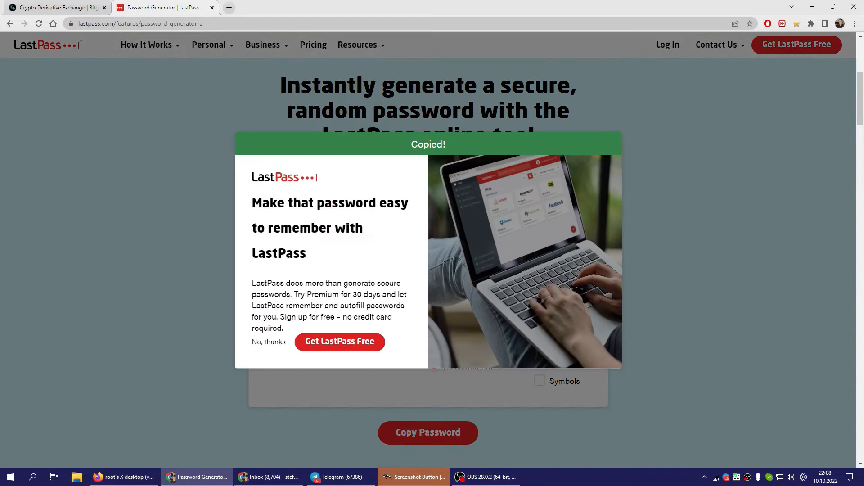
- Dismiss the LastPass sign-up offer and paste the generated password as the passphrase
{"action": "left_click", "coordinate": [55, 7]}
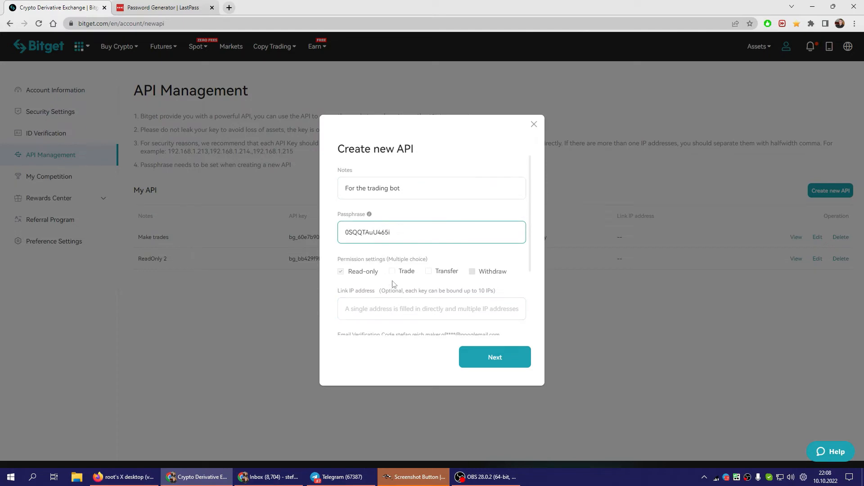
- Enable Trade and Transfer permissions alongside Read-only, leaving Withdraw unchecked
{"action": "left_click", "coordinate": [392, 271]}
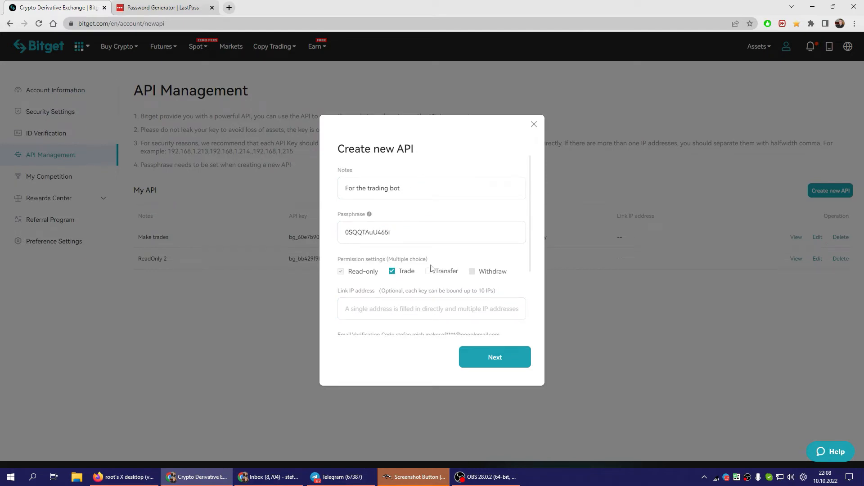
{"action": "left_click", "coordinate": [428, 271]}
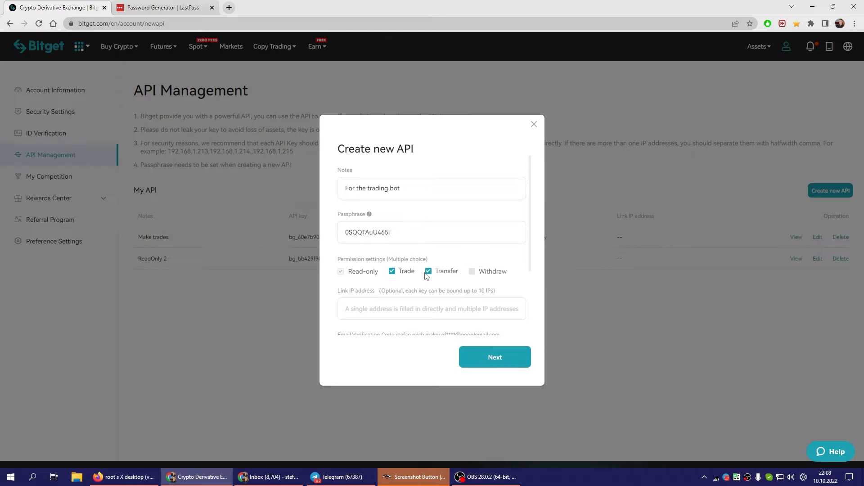
{"action": "mouse_move", "coordinate": [494, 271]}
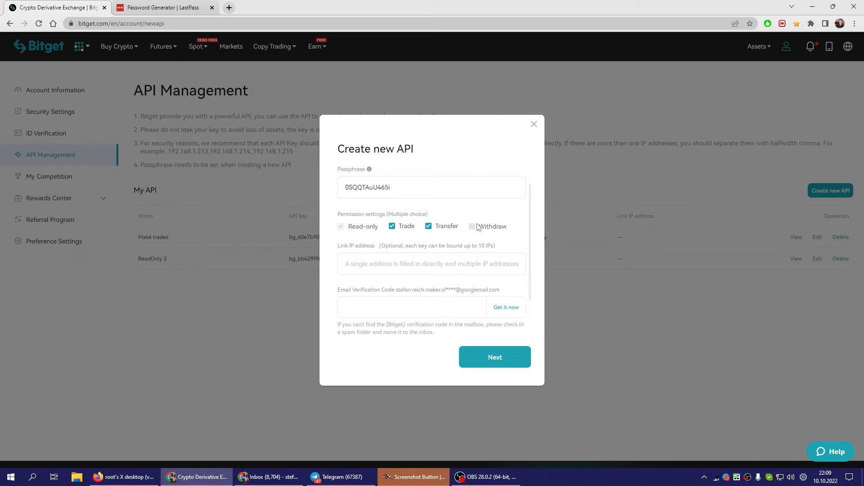
{"action": "left_click", "coordinate": [431, 264]}
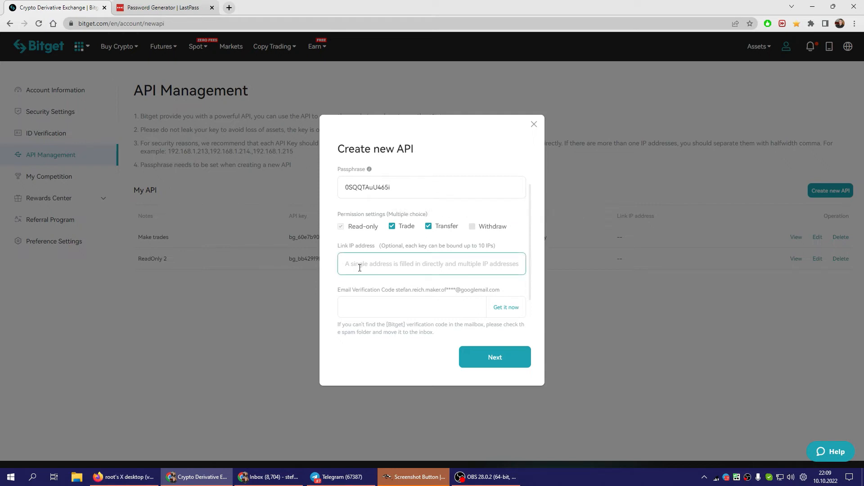
{"action": "left_click", "coordinate": [410, 307]}
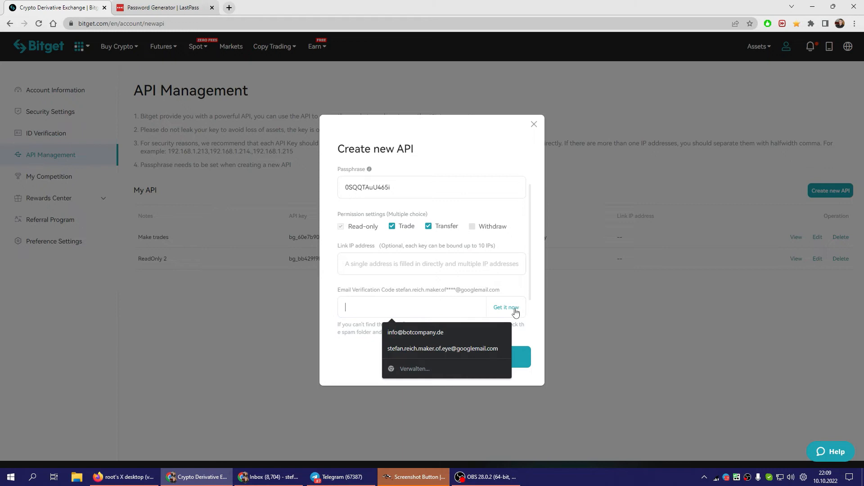
{"action": "left_click", "coordinate": [505, 307]}
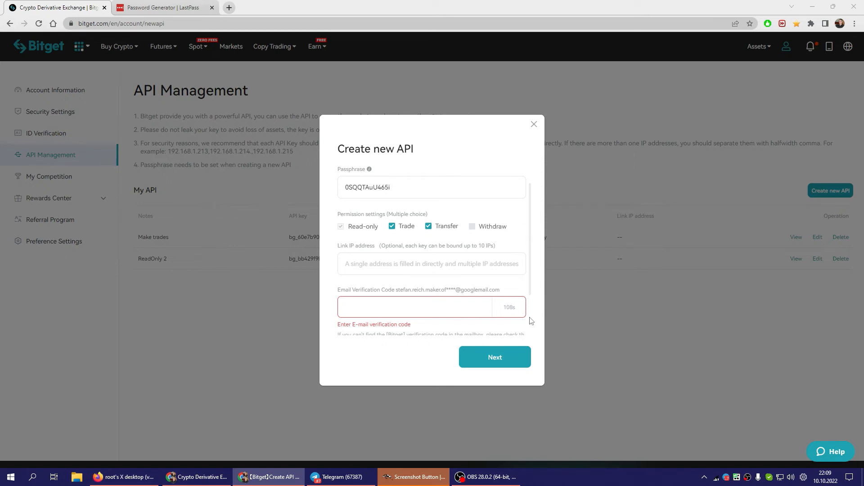
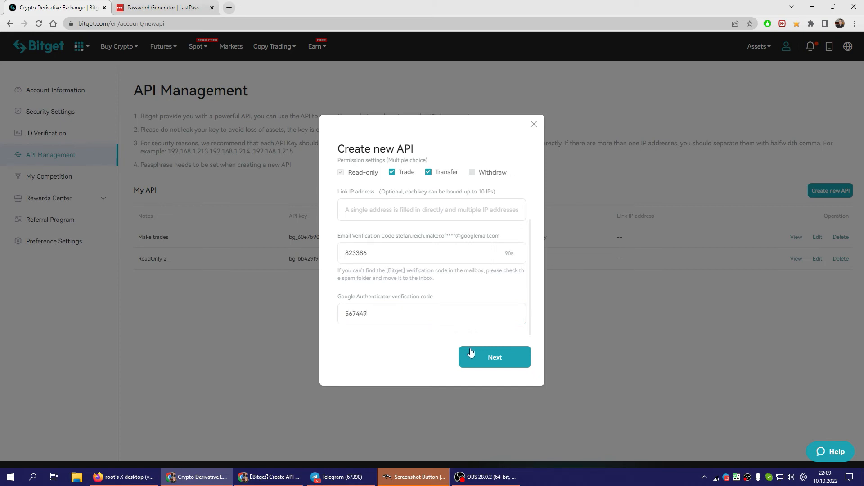
- Submit the key and confirm the Create Succeeded dialog so it appears in My API
{"action": "left_click", "coordinate": [495, 357]}
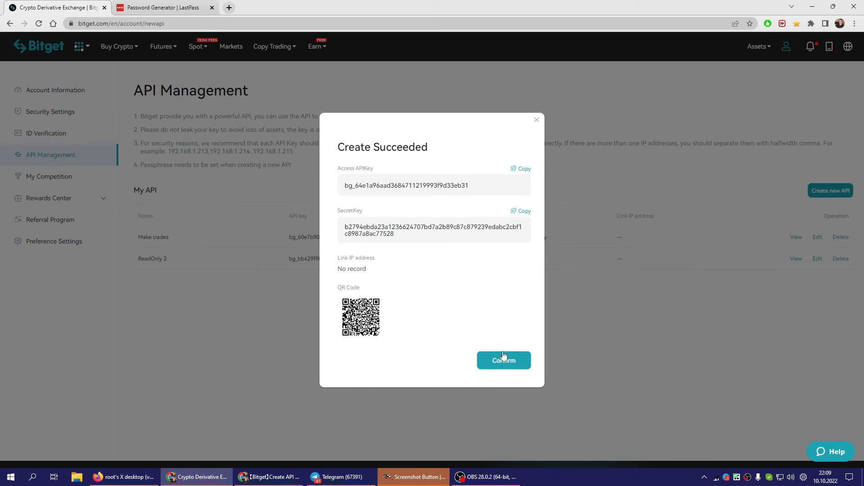
{"action": "left_click", "coordinate": [502, 360]}
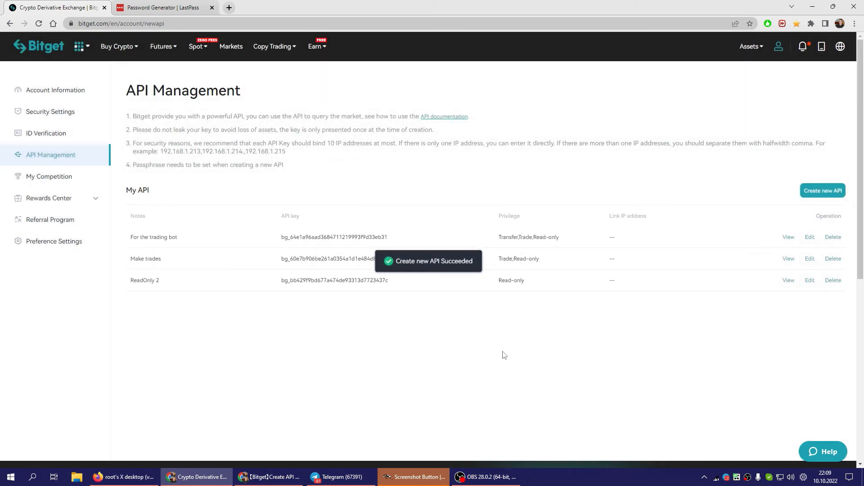